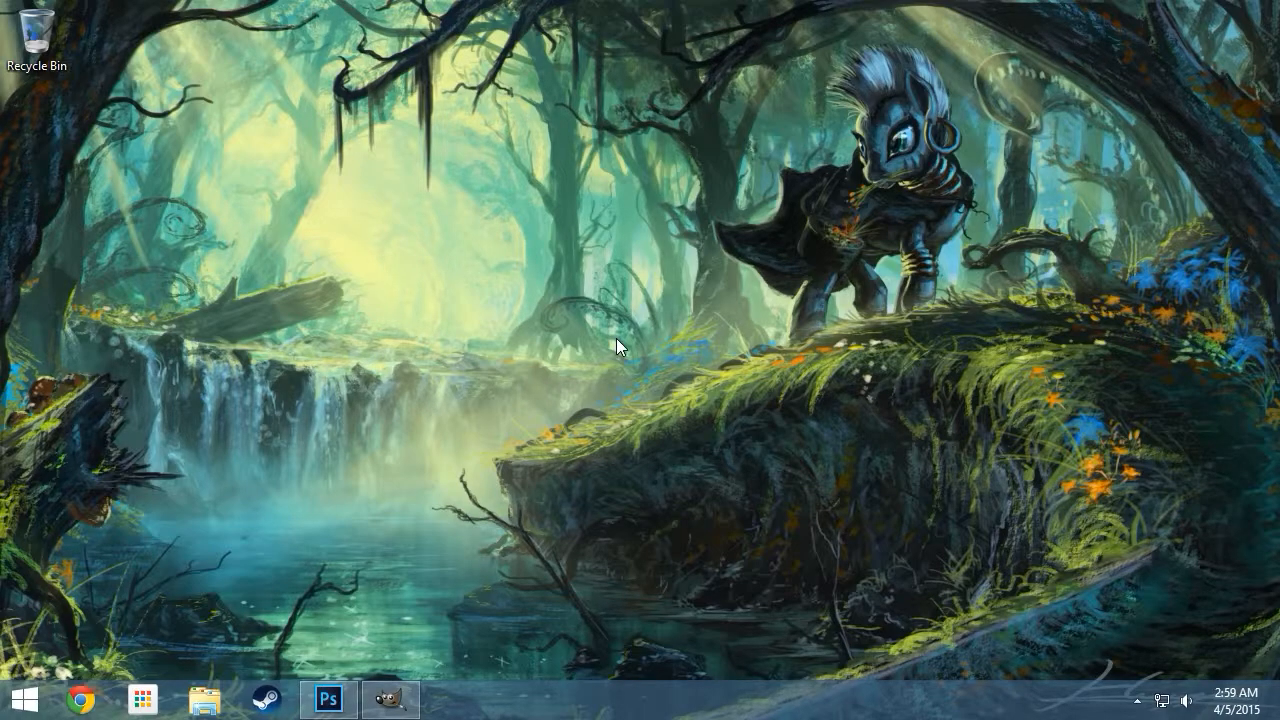
Show the empty Photoshop workspace, then bring the empty GIMP window to the front
left_click(328, 699)
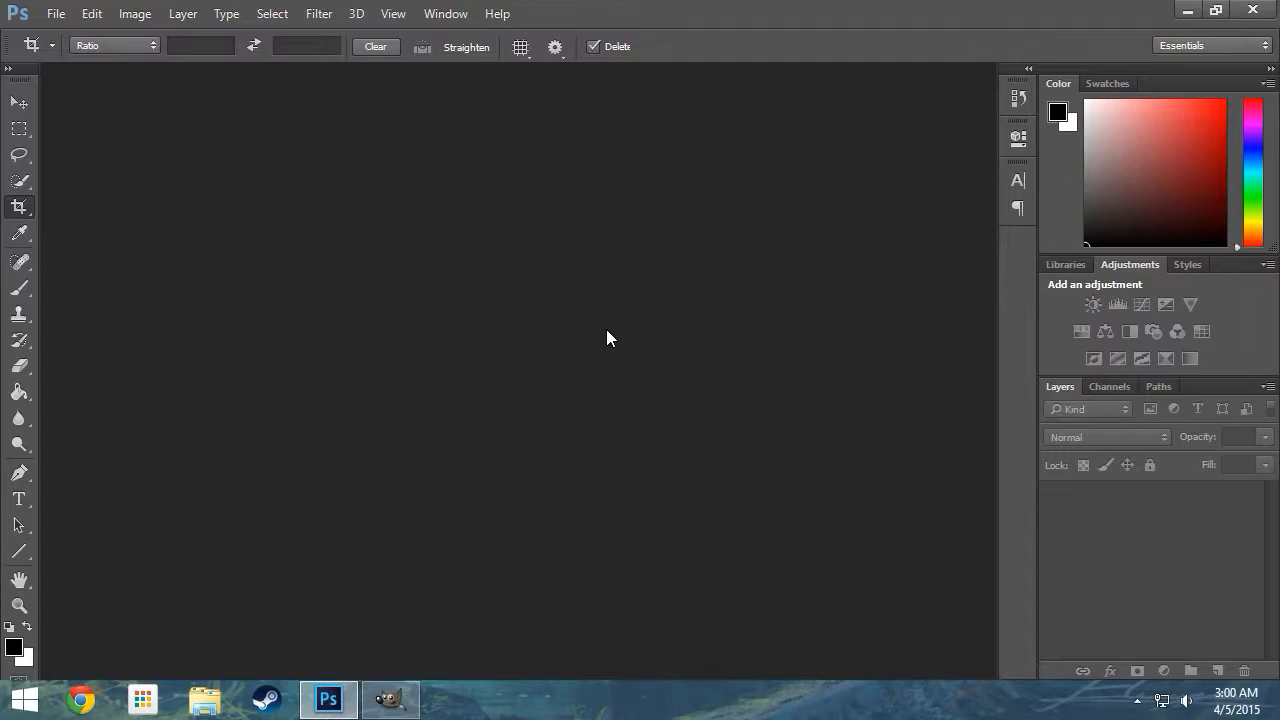
mouse_move(443, 620)
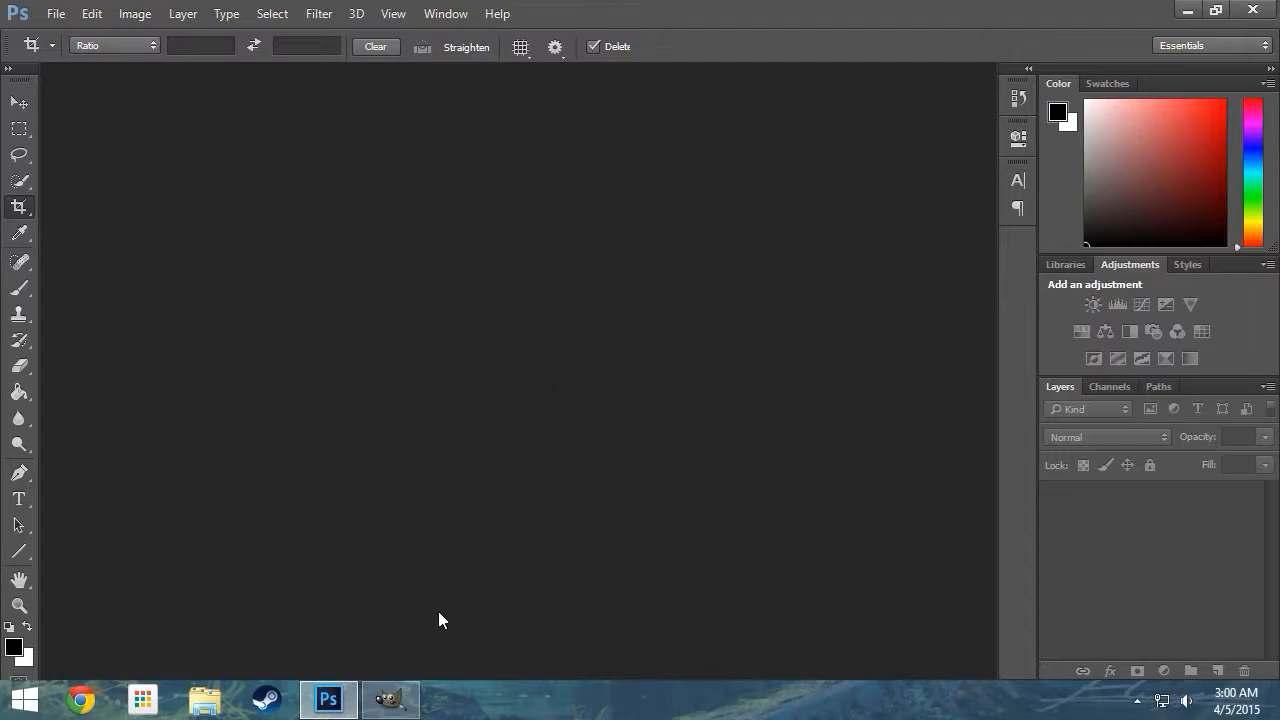
left_click(390, 698)
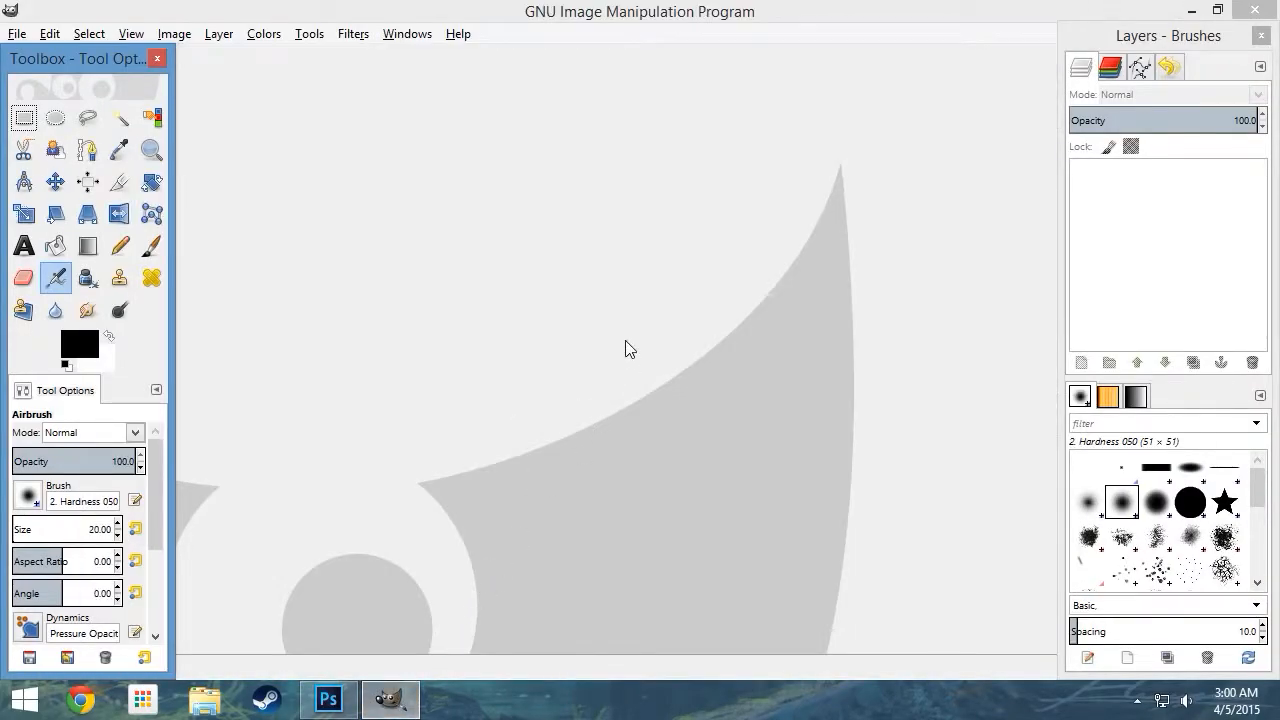